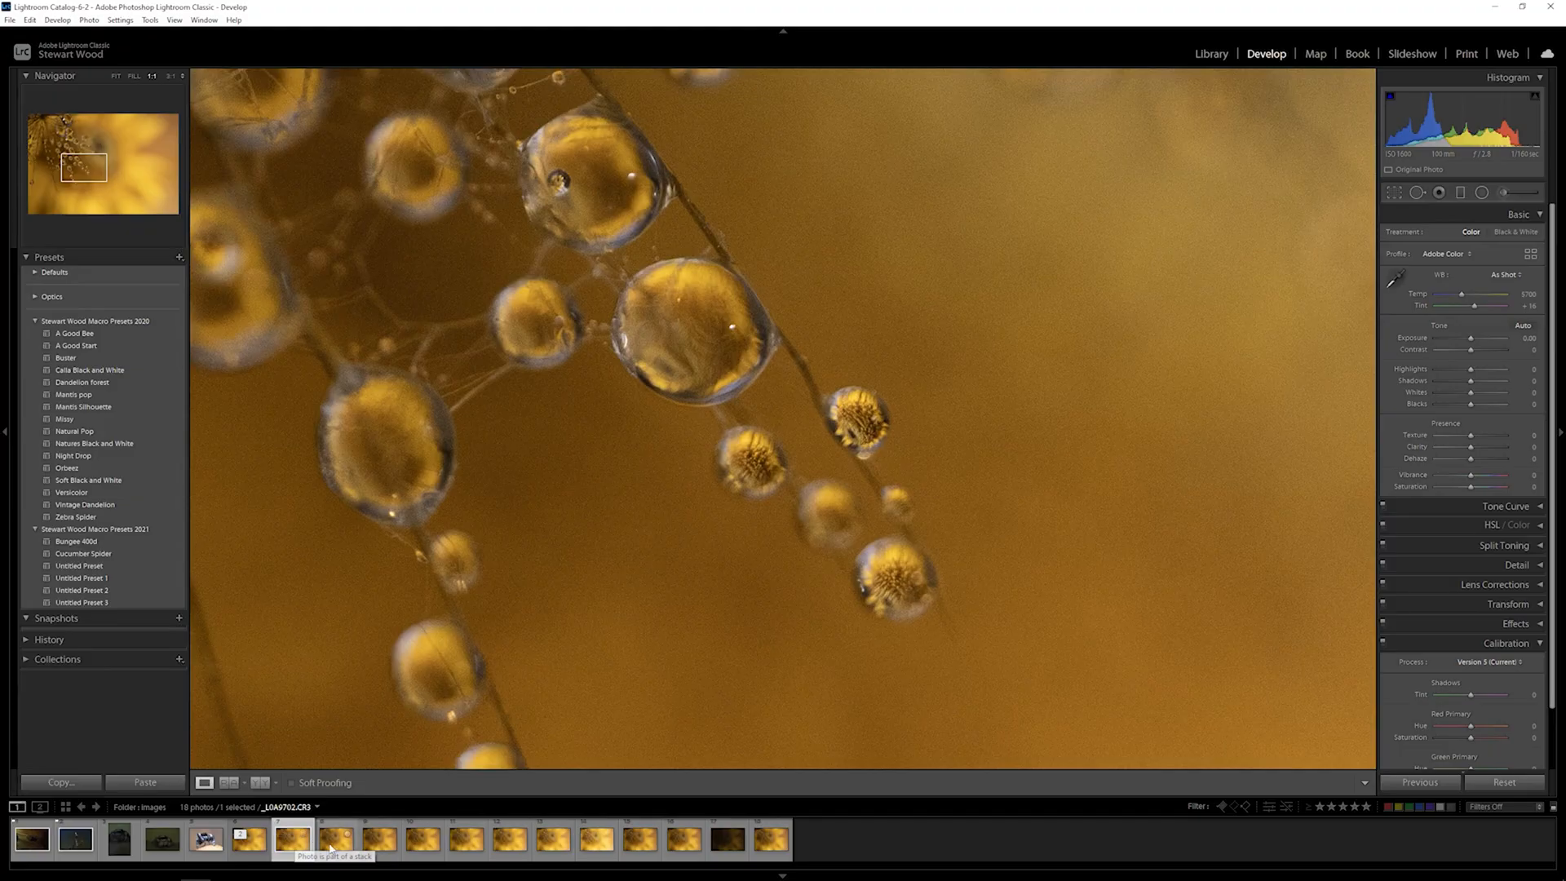
Select the neighbouring golden water-droplet photo and expand its Detail panel.
{"action": "left_click", "coordinate": [337, 840]}
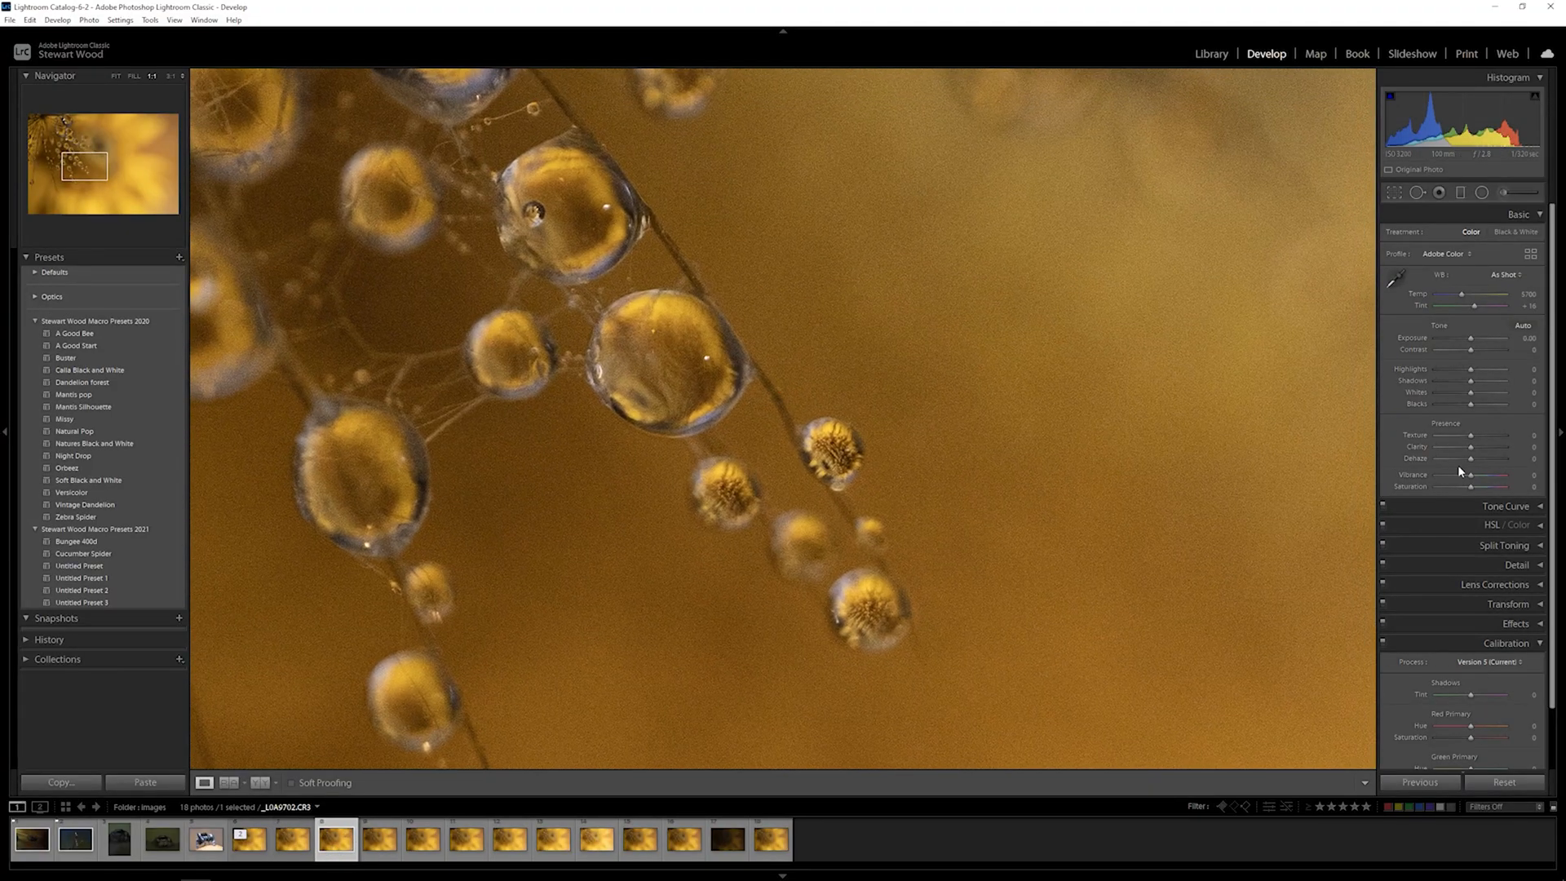
{"action": "left_click", "coordinate": [1516, 475]}
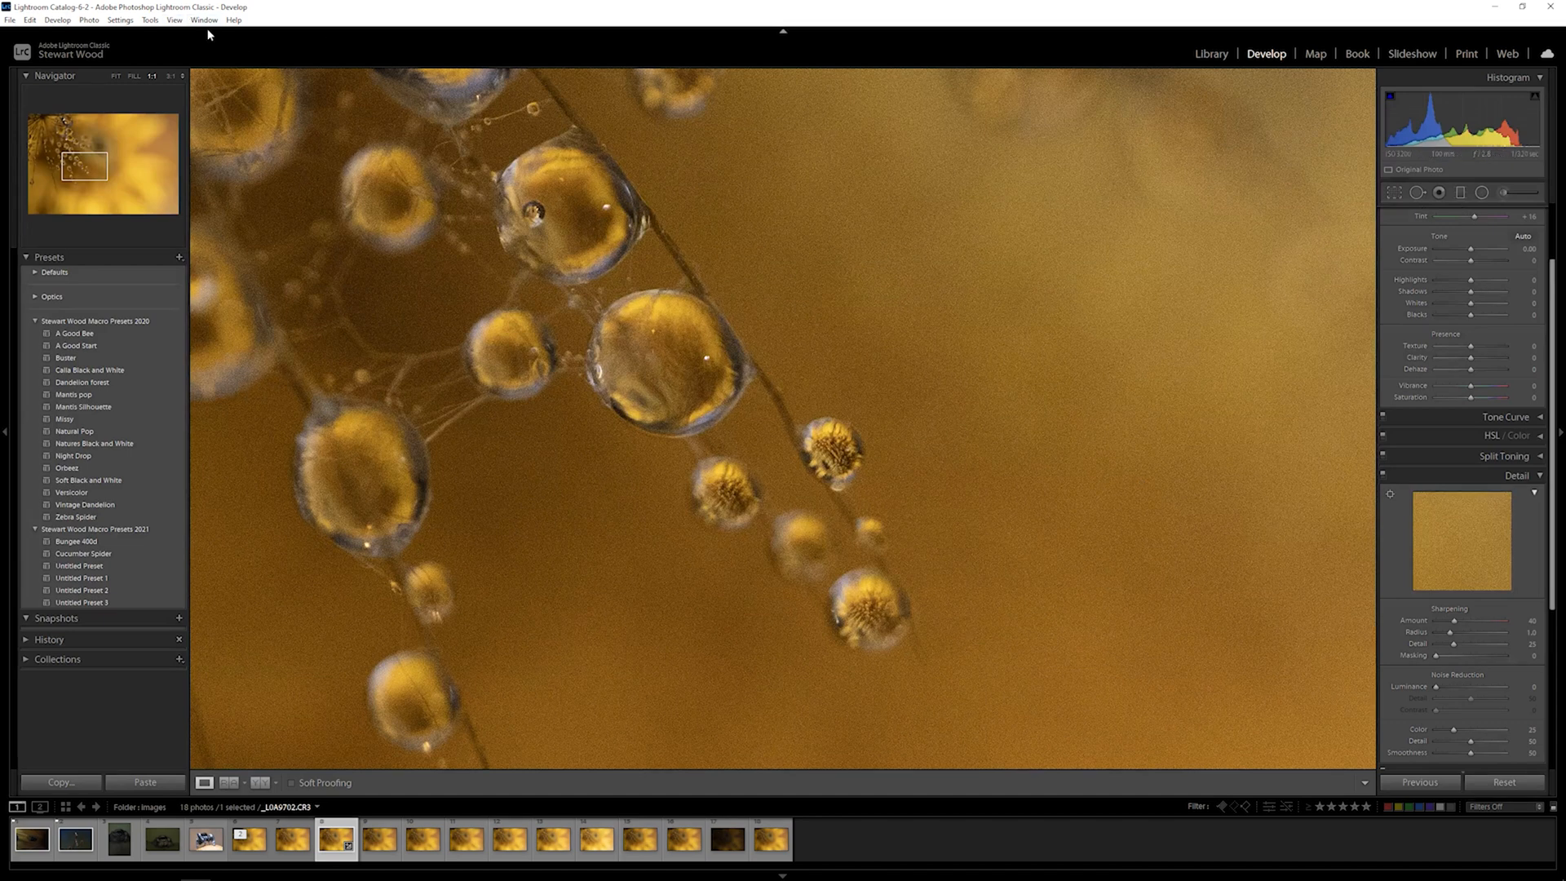
Start editing a copy in Topaz DeNoise AI and view the Color Space choices.
{"action": "left_click", "coordinate": [88, 19]}
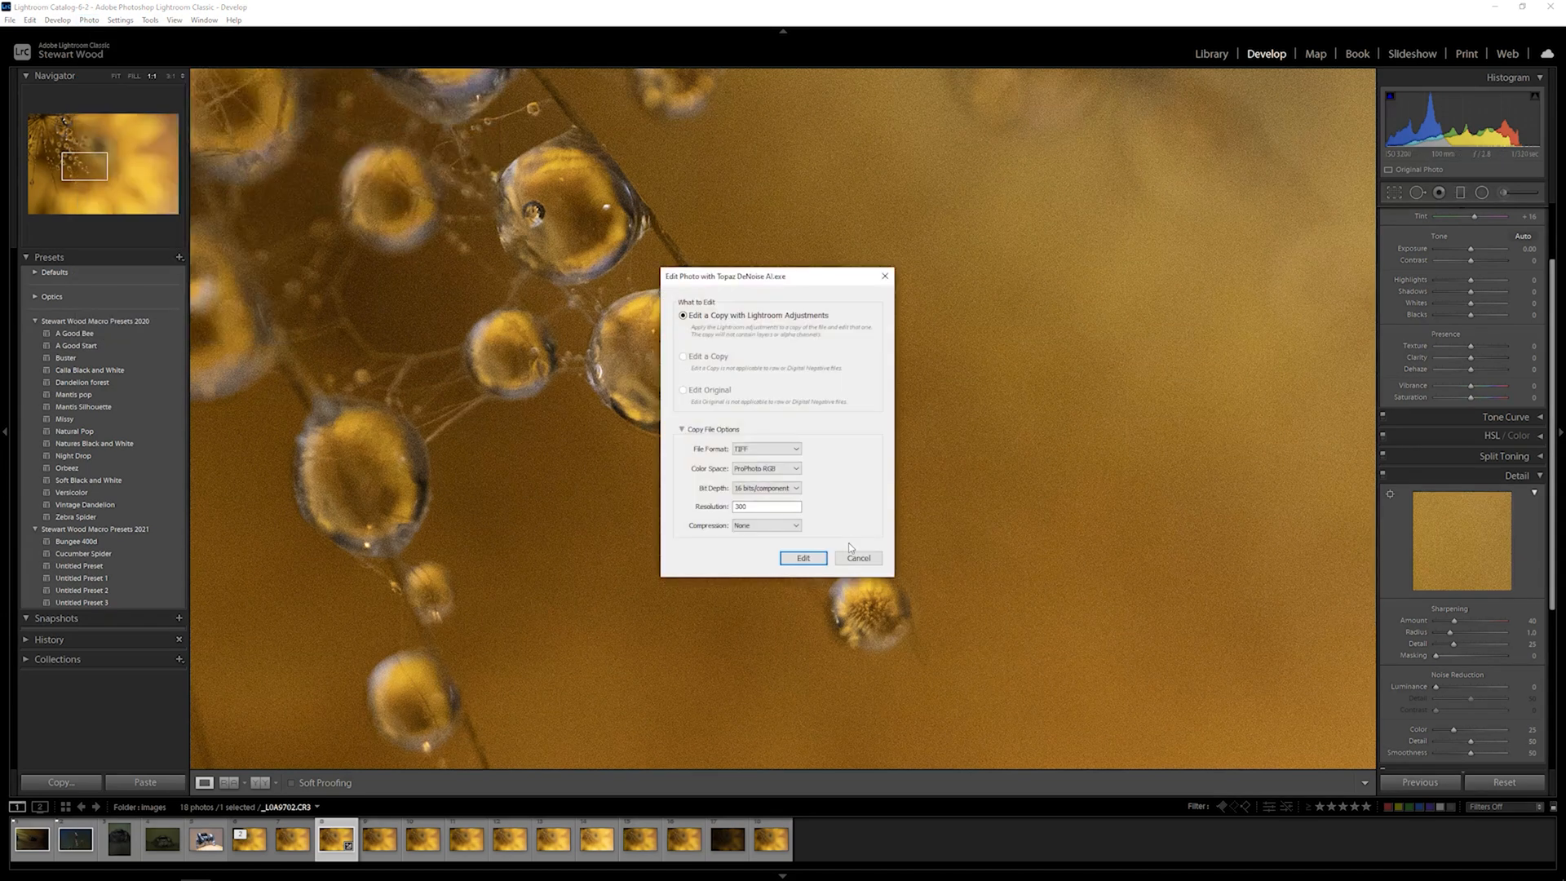
{"action": "left_click", "coordinate": [766, 469]}
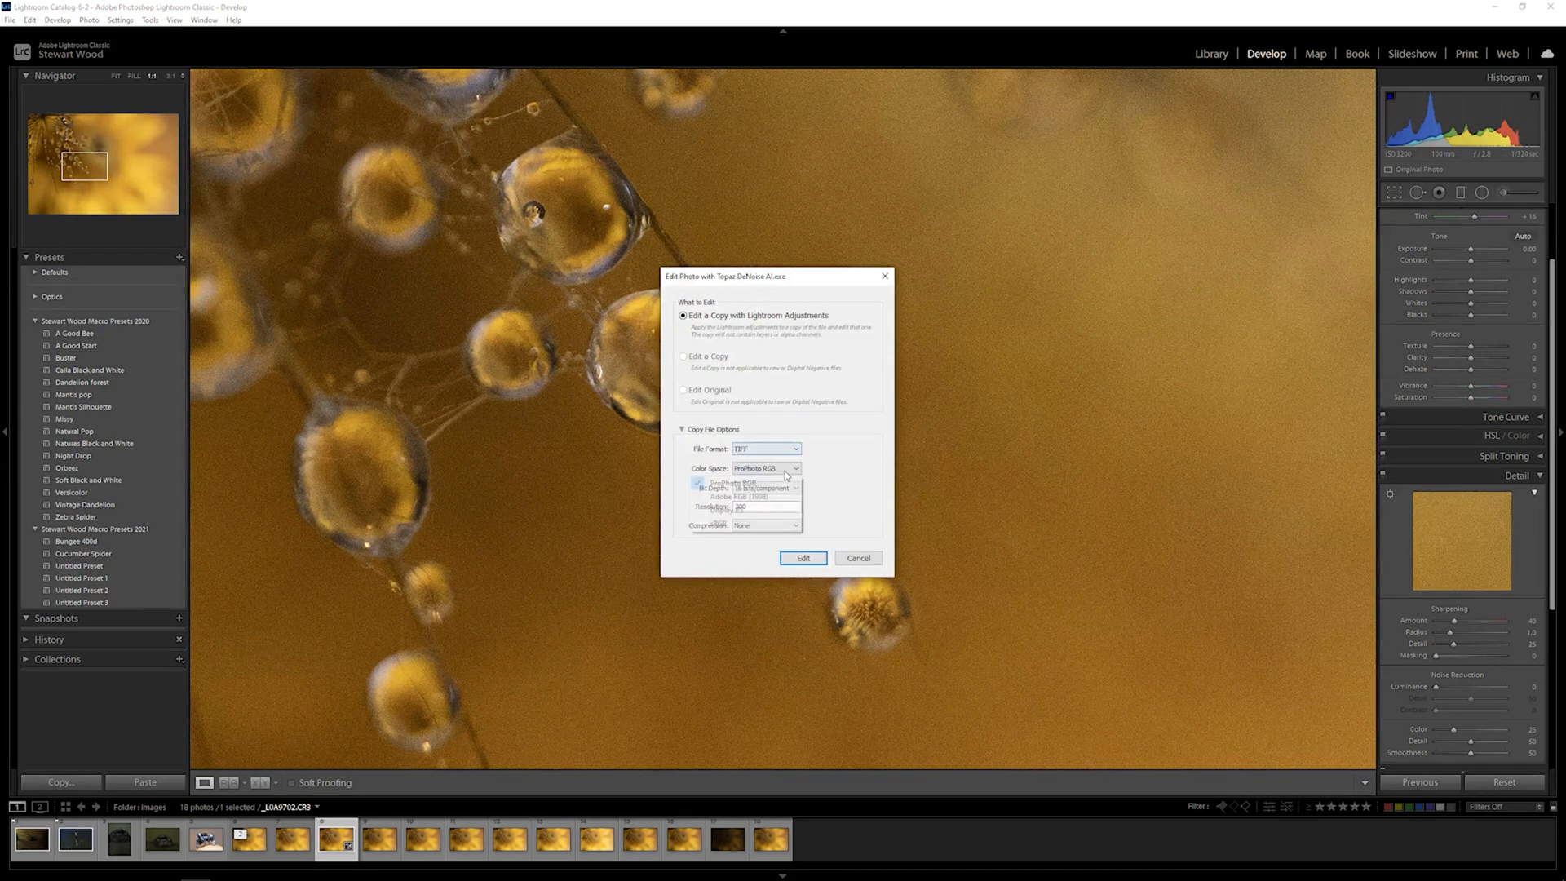